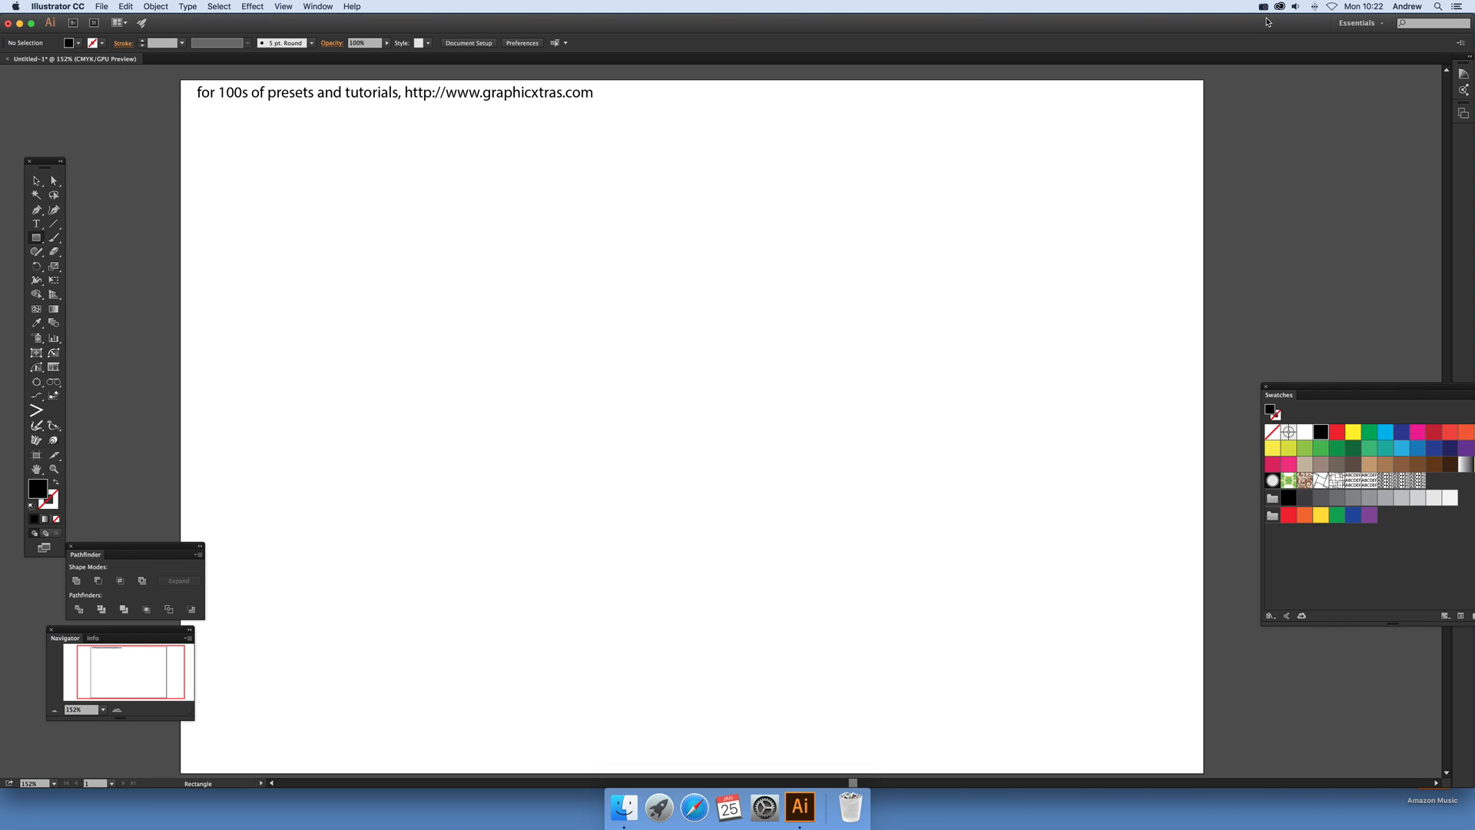
mouse_move(382, 228)
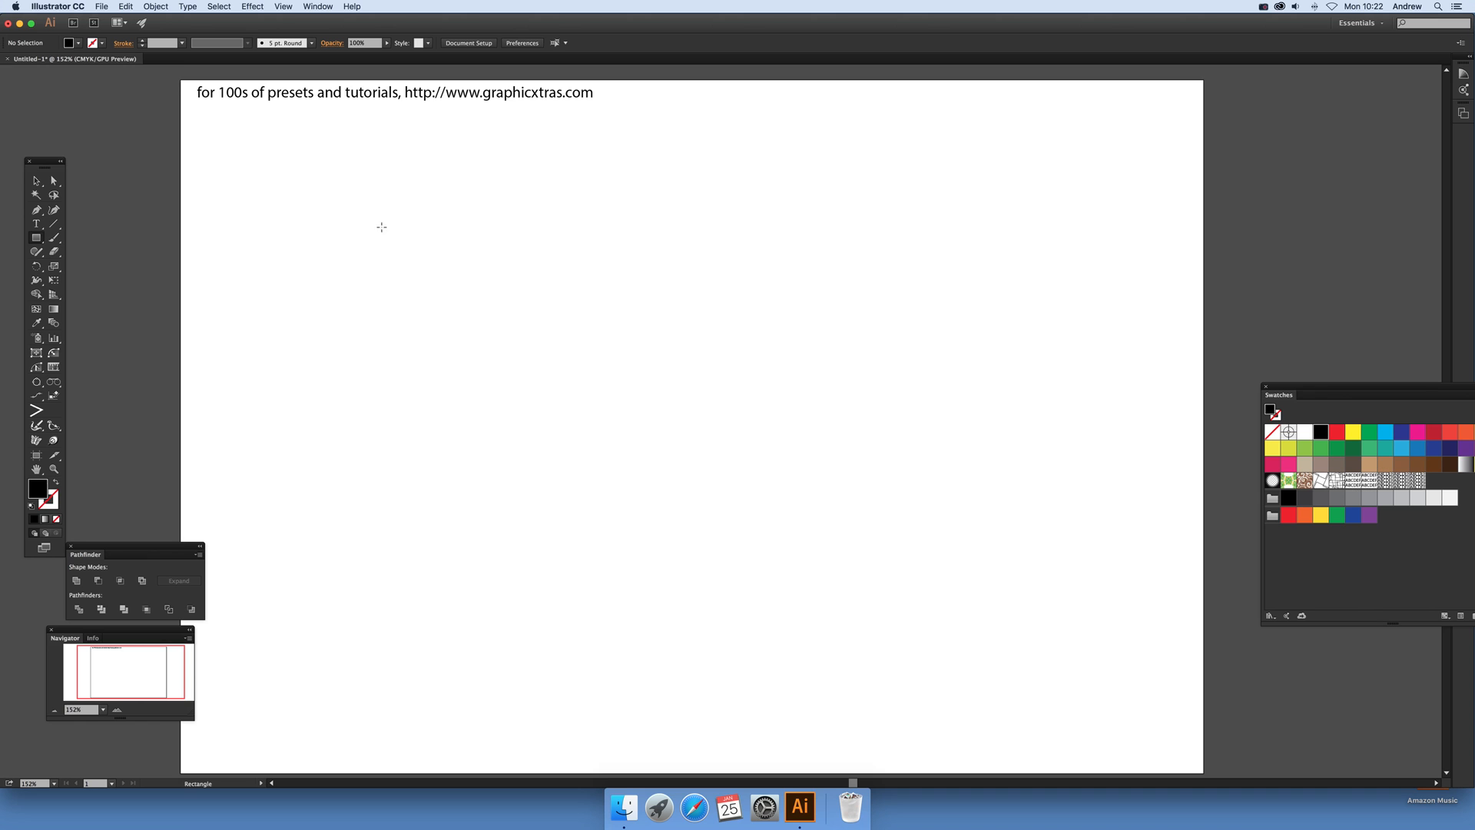
Create the text 'ABCDEF' near the page centre and select it for enlarging.
left_click(35, 222)
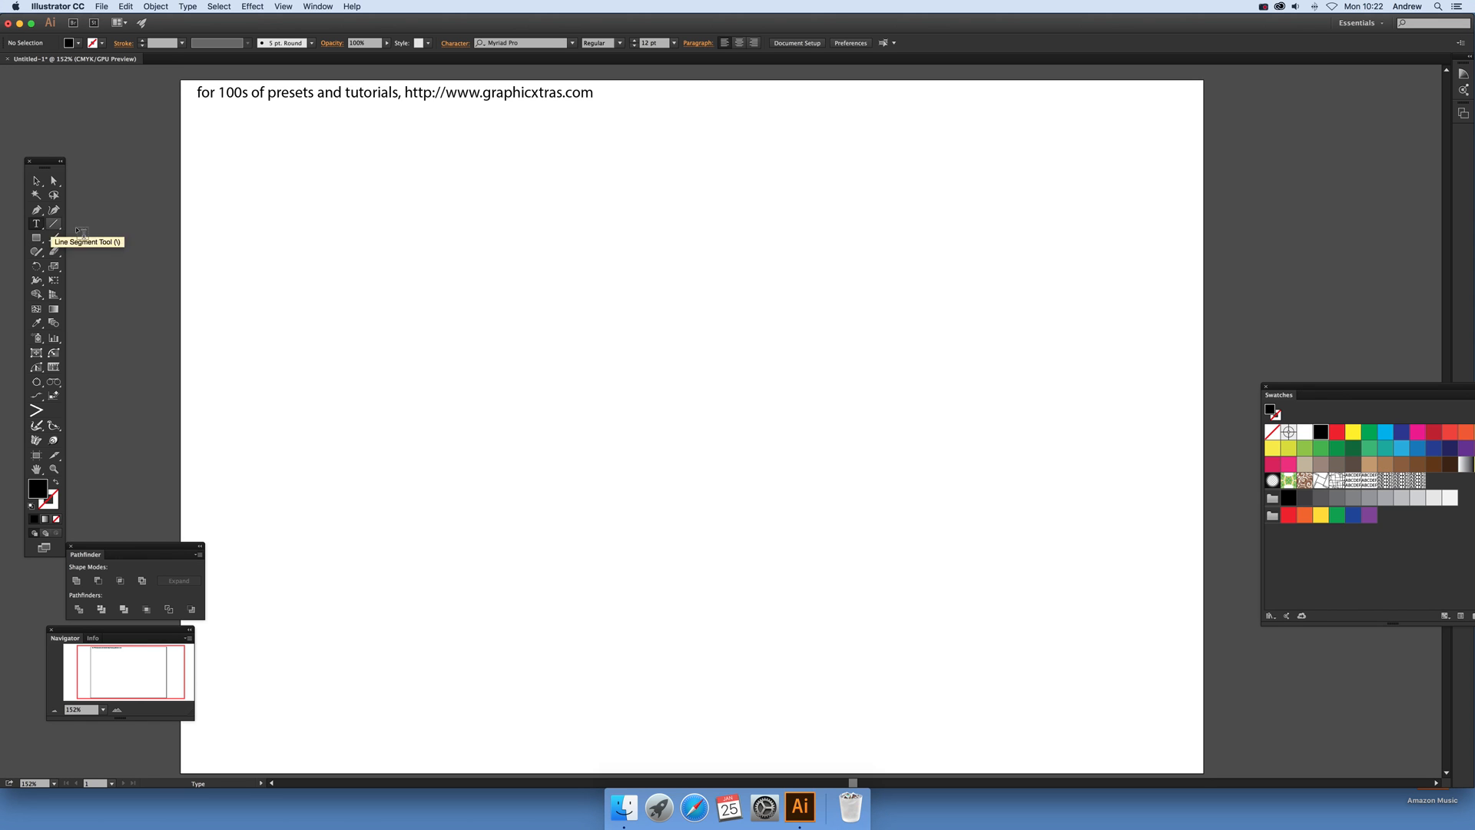
left_click(36, 223)
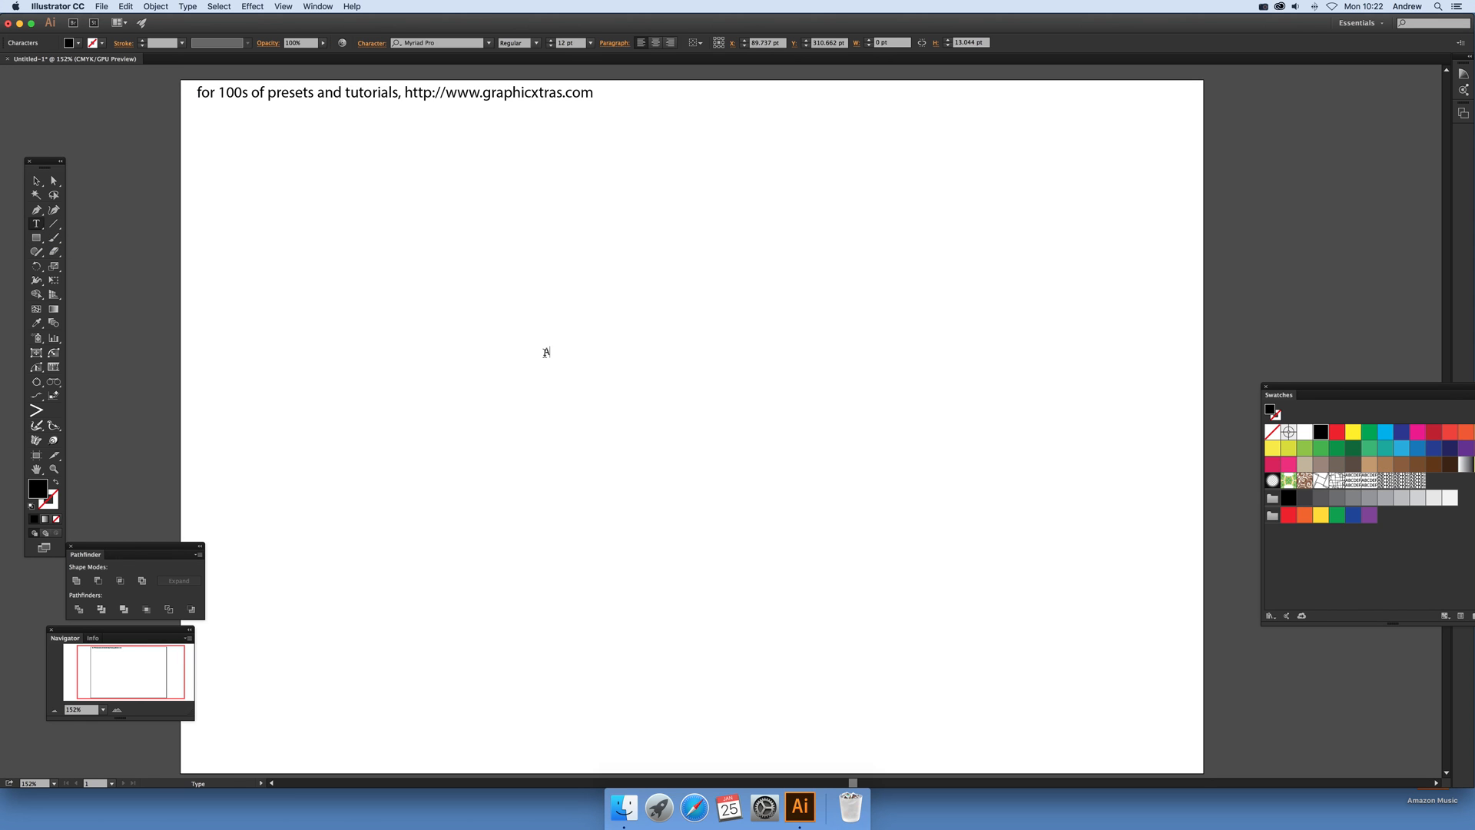
type("ABCDEF")
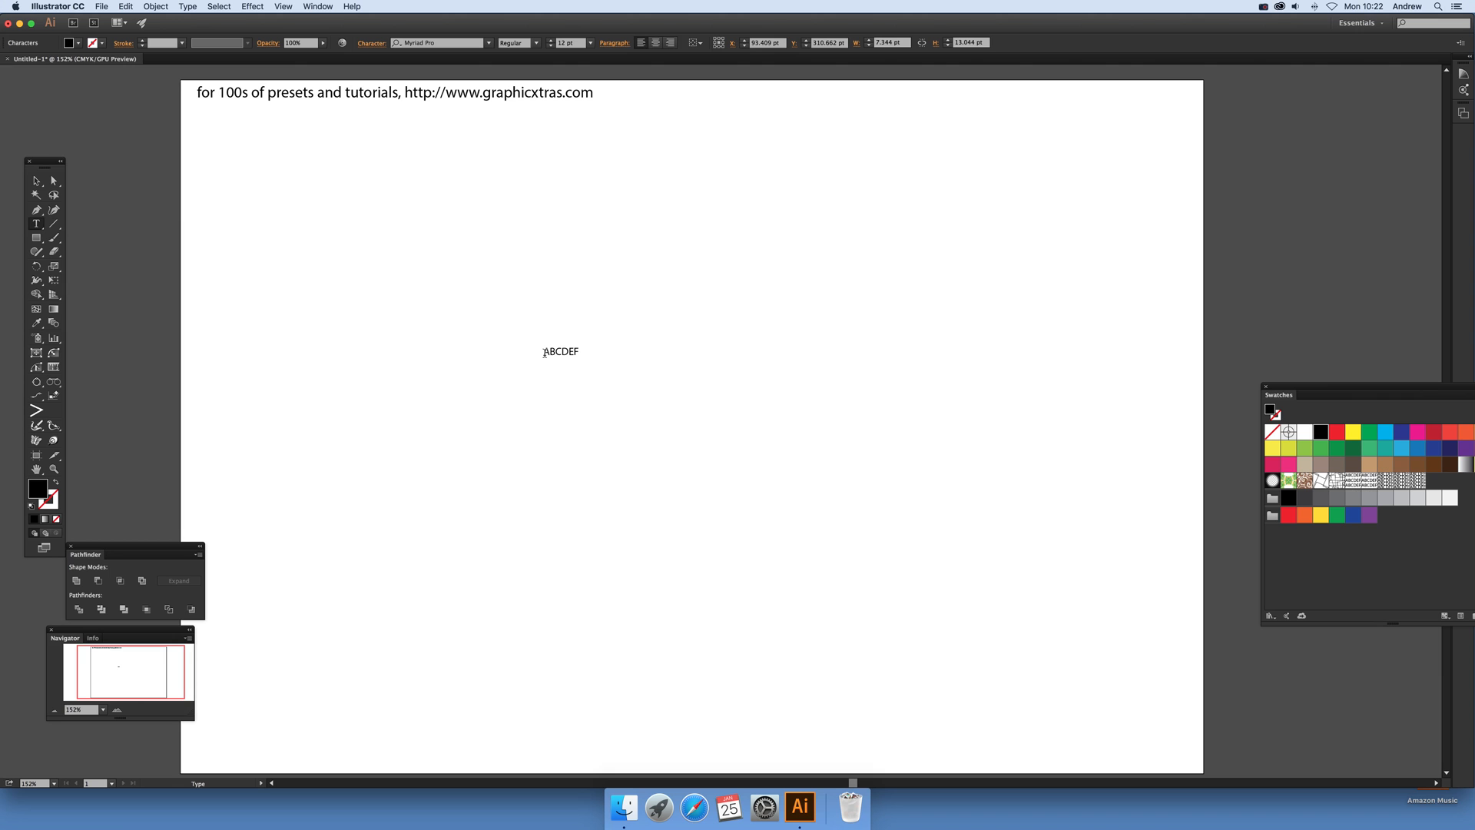
left_click(560, 350)
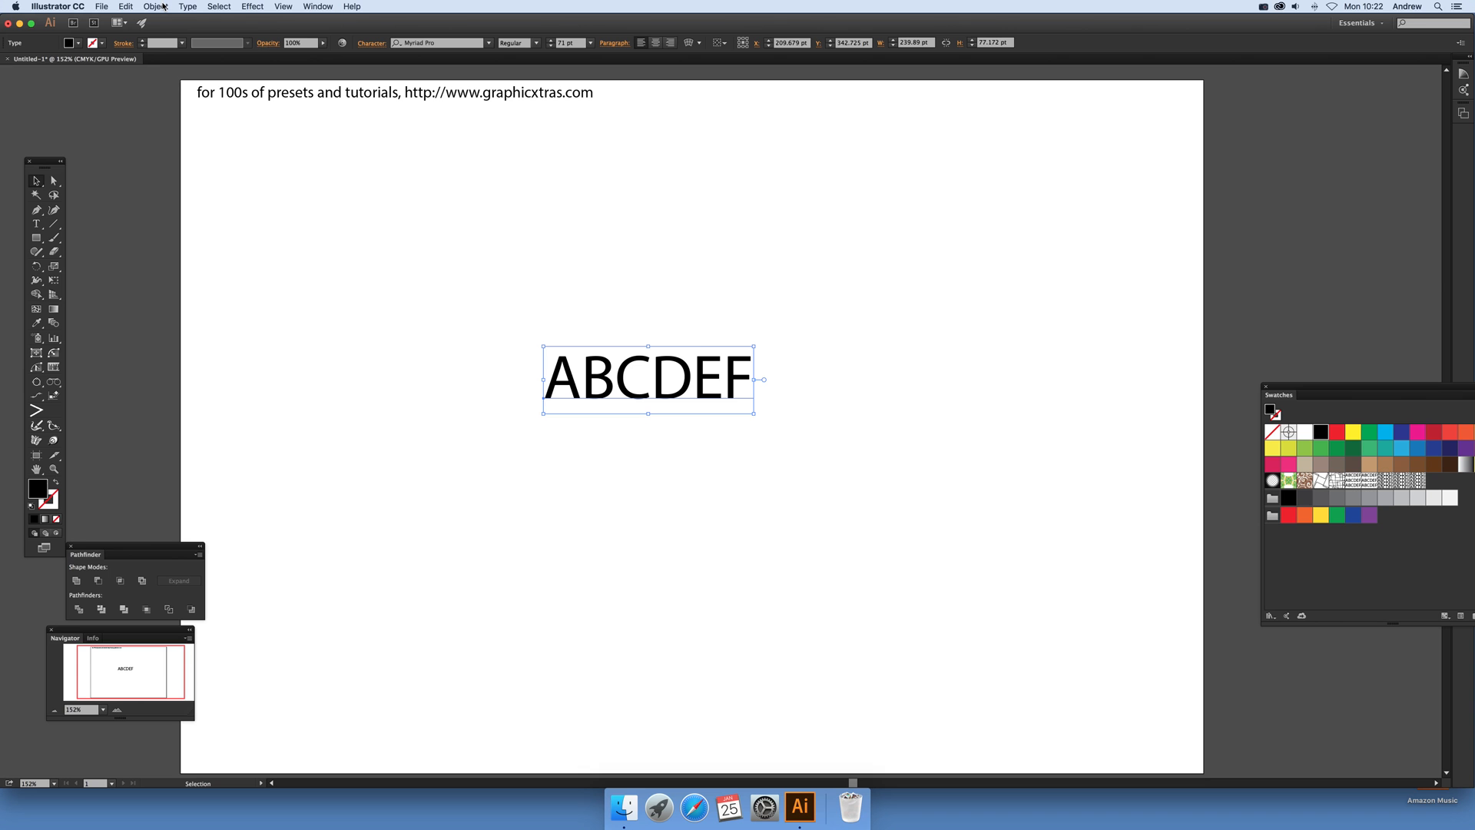
Outline the ABCDEF lettering and save it as a new pattern swatch via Object > Pattern > Make.
left_click(156, 6)
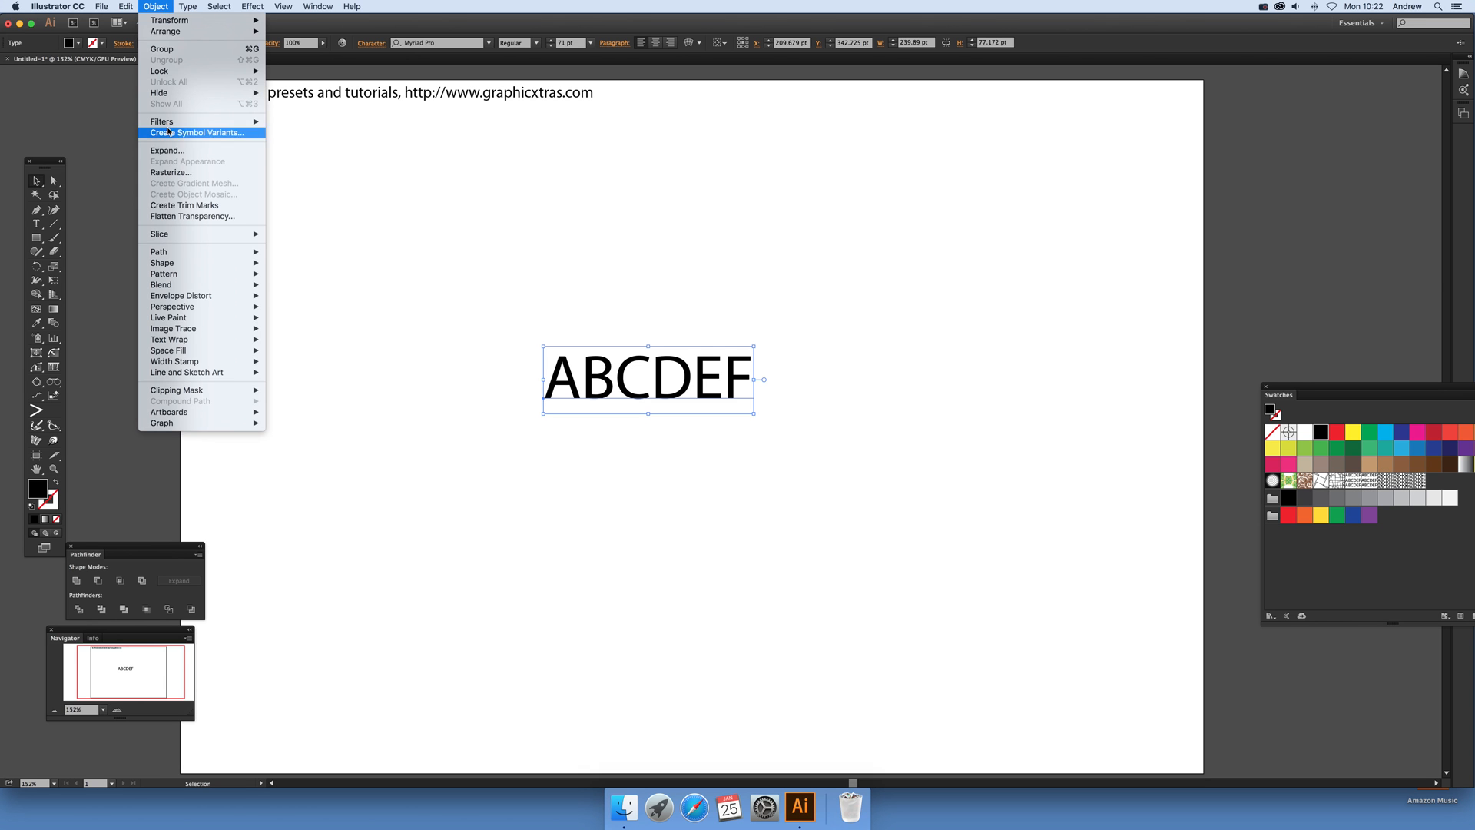
left_click(168, 151)
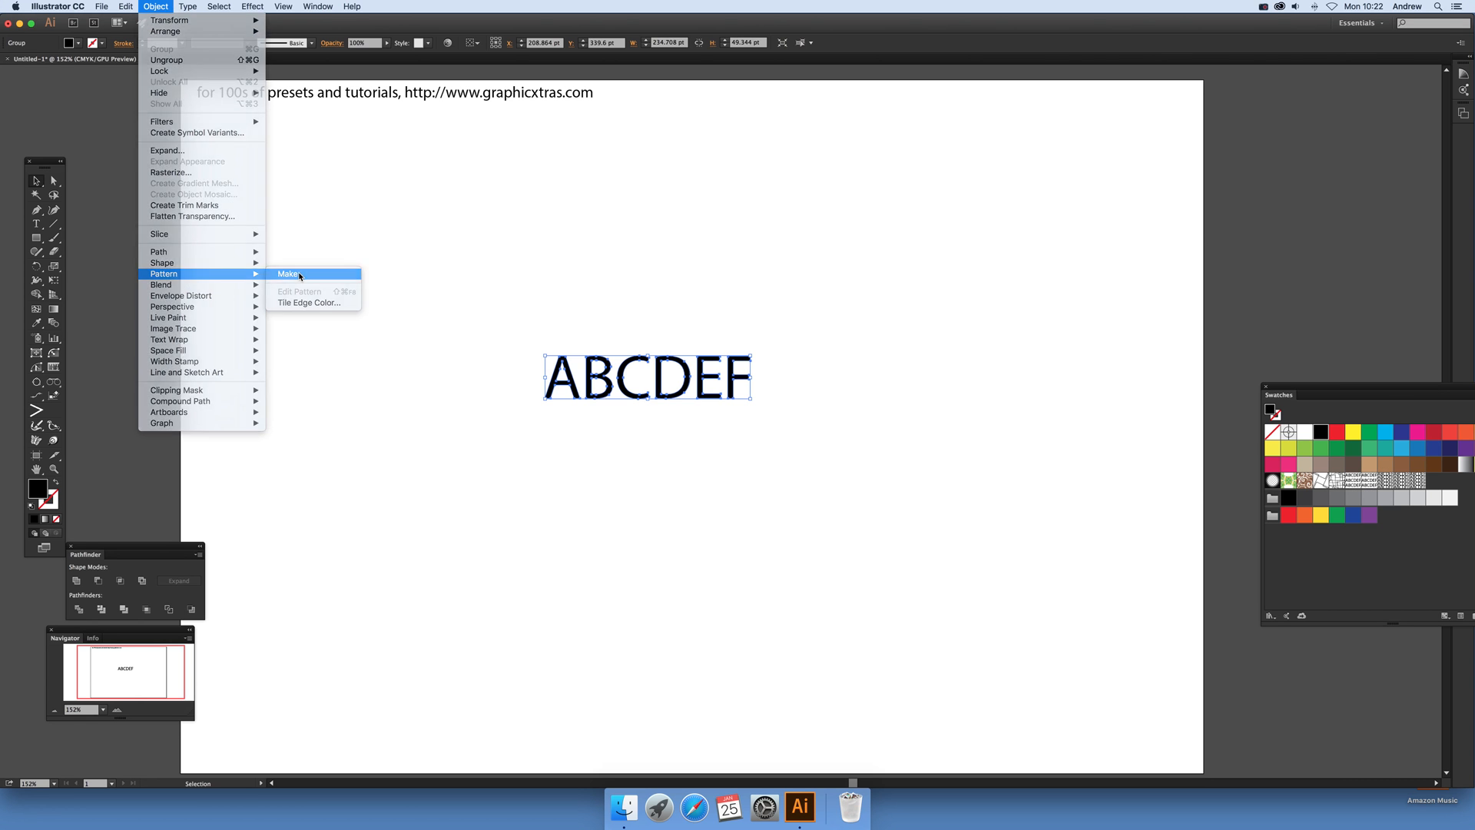
left_click(289, 273)
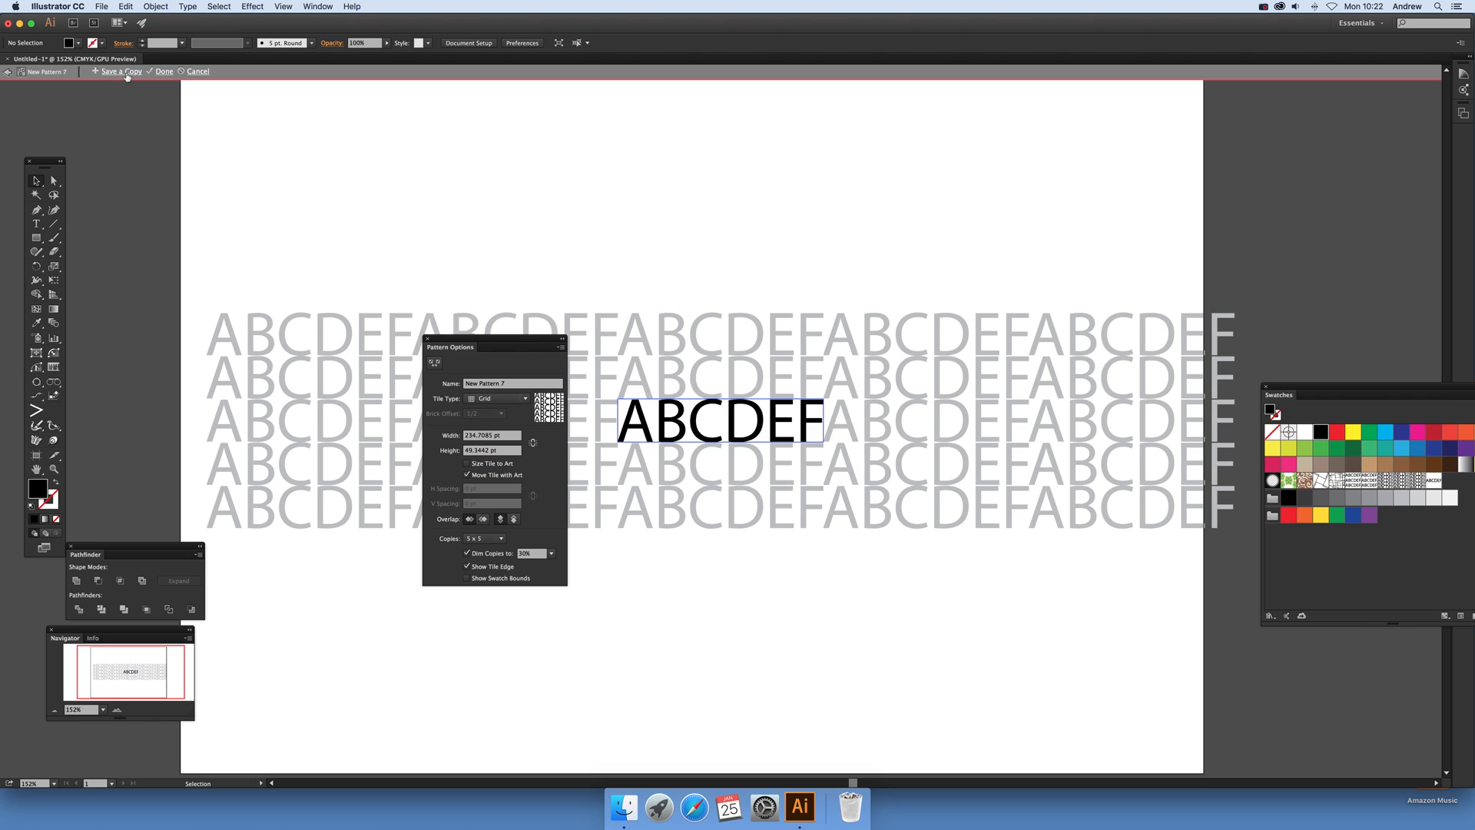
mouse_move(207, 83)
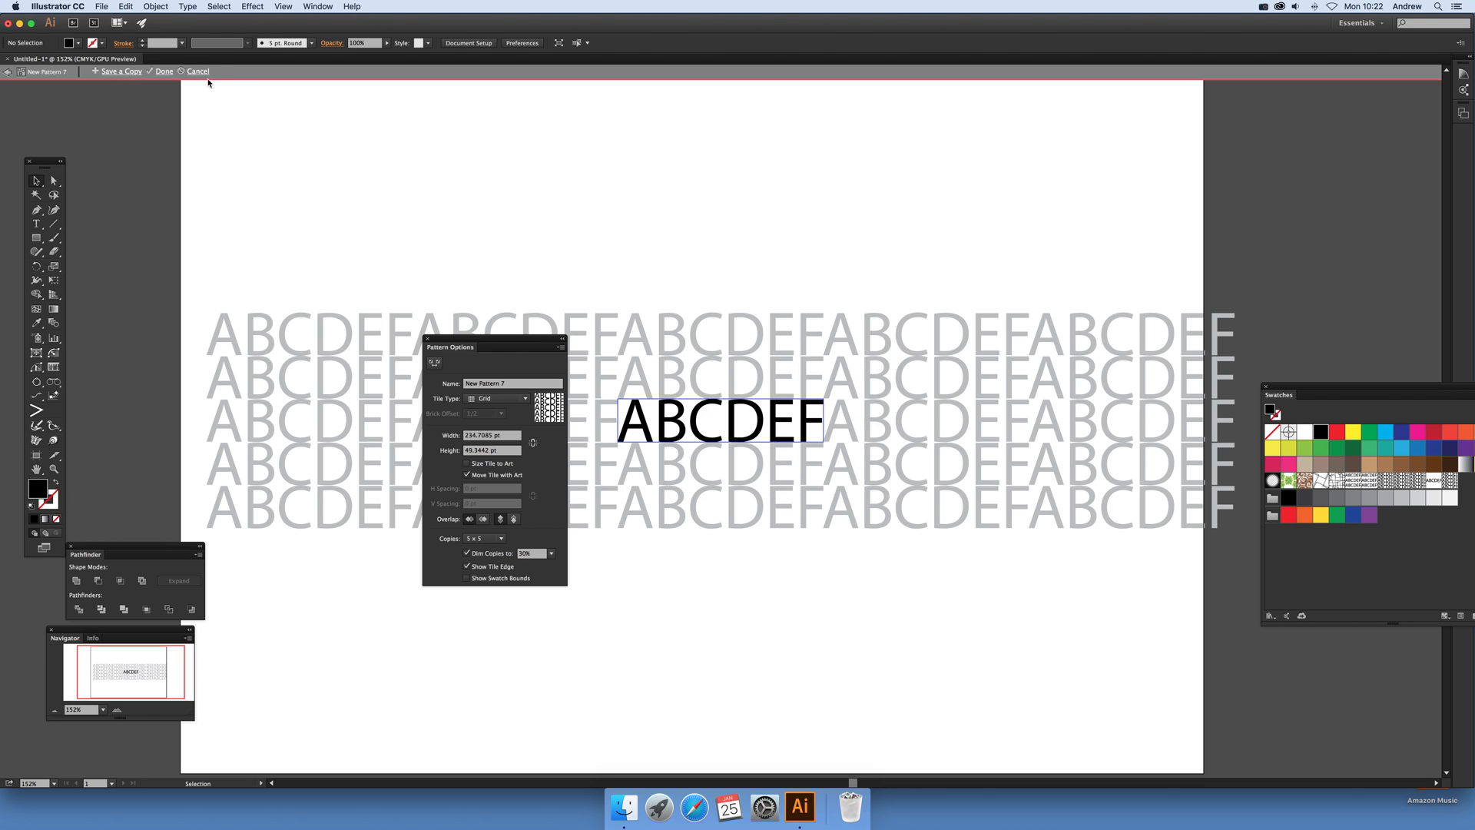
left_click(164, 72)
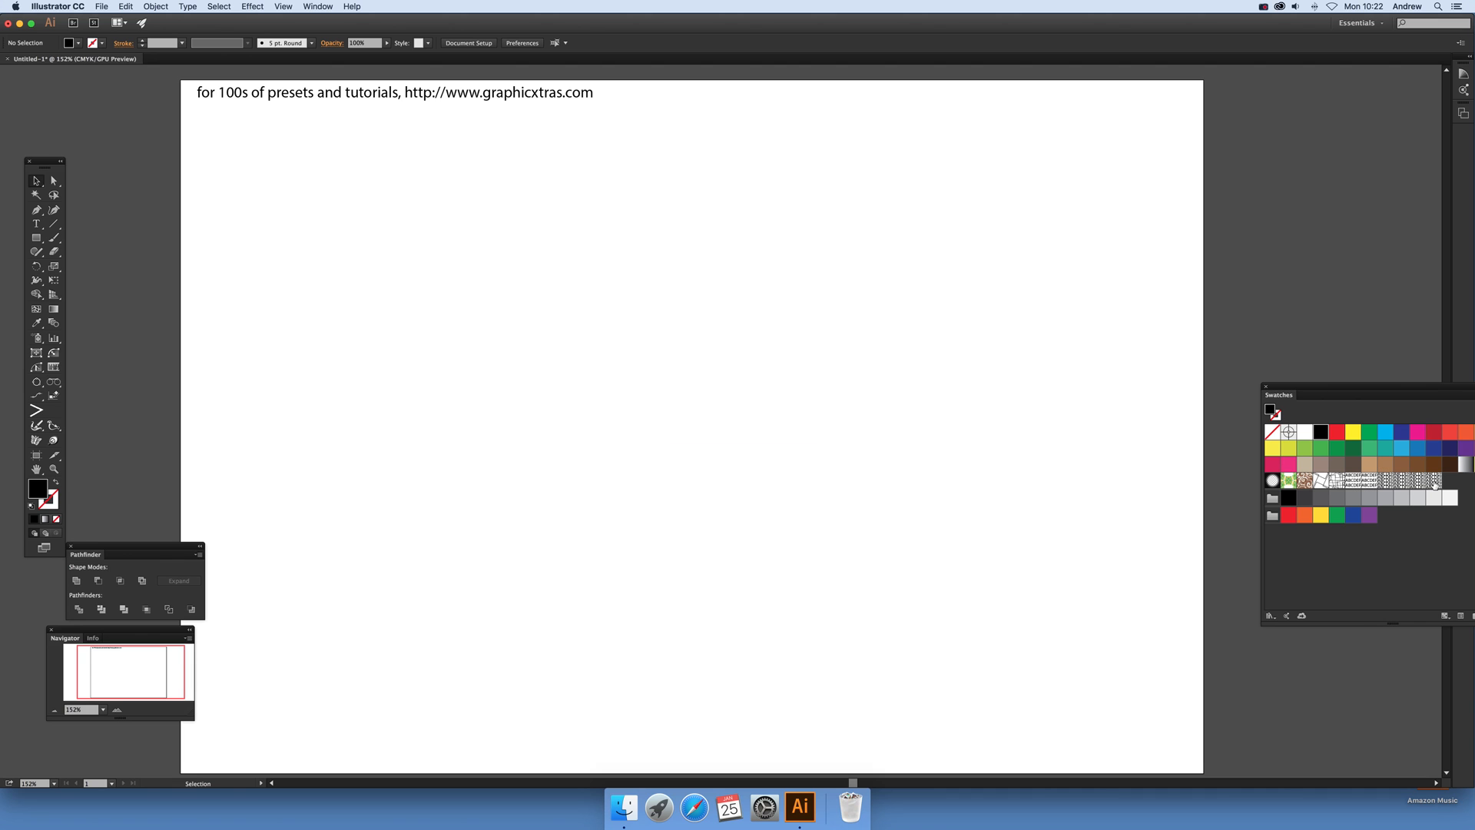
mouse_move(261, 280)
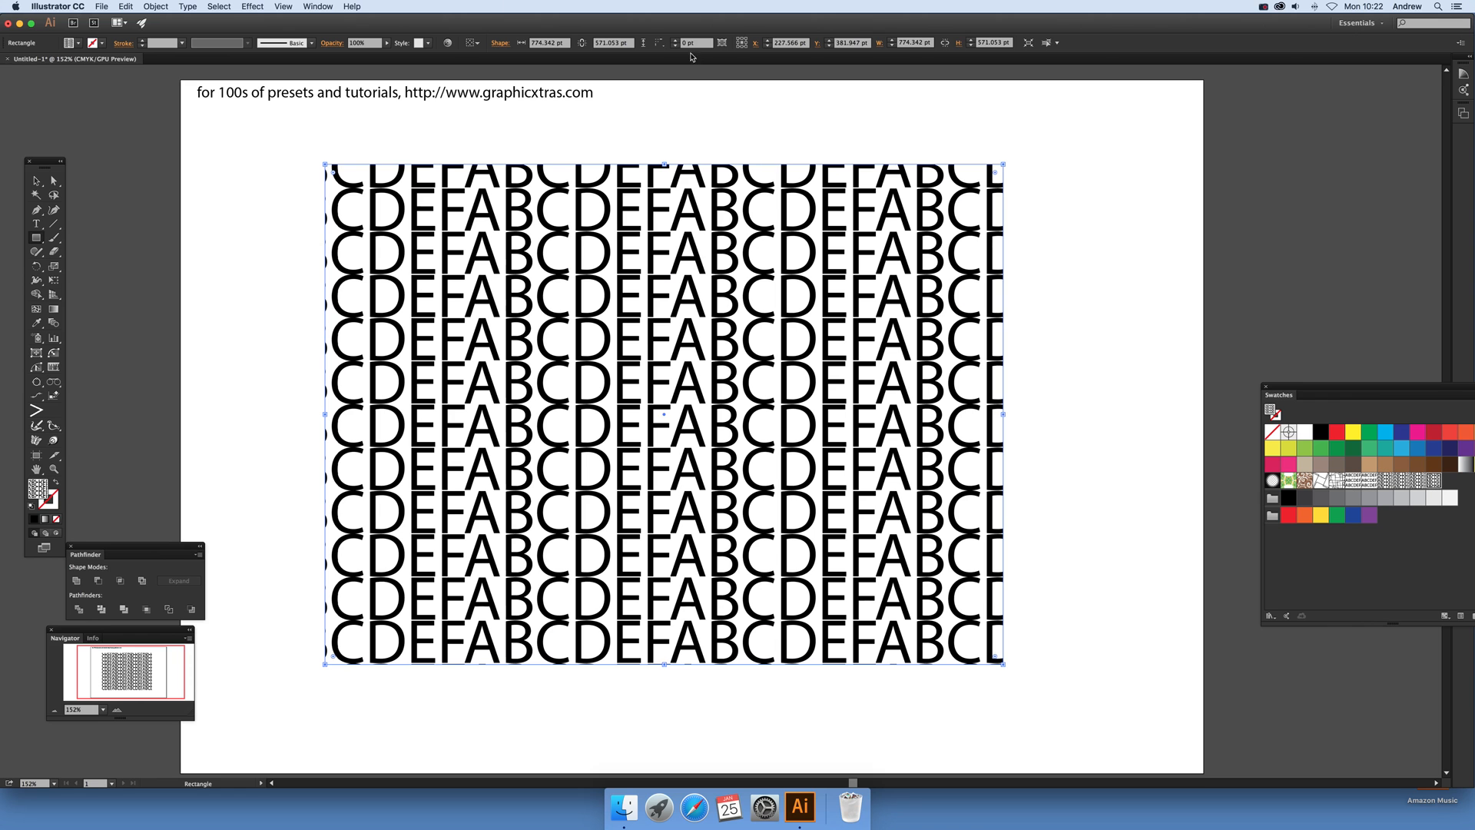
Fill the drawn rectangle with the ABCDEF pattern and reach for the Object menu.
left_click(155, 7)
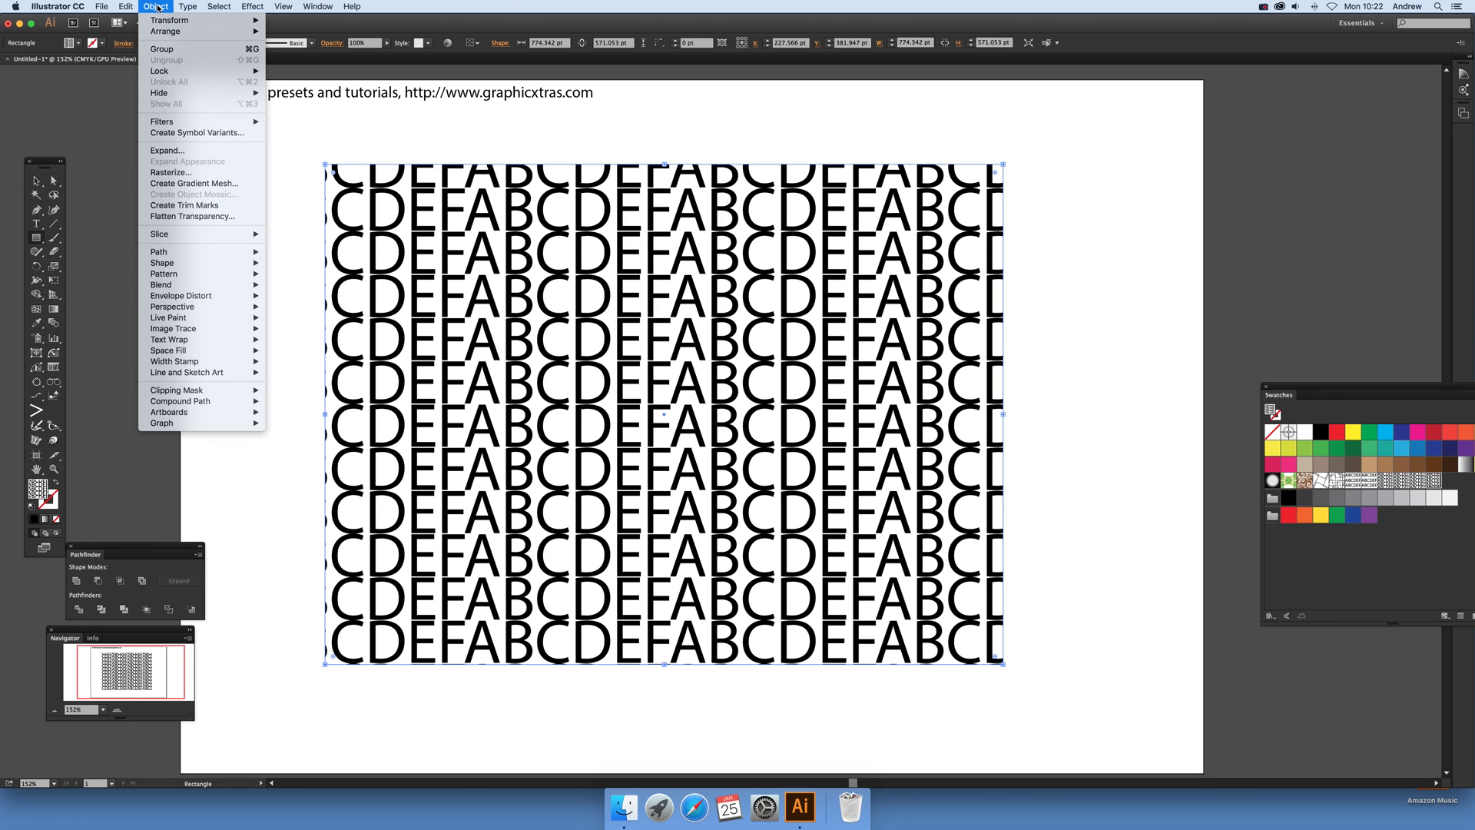
mouse_move(181, 295)
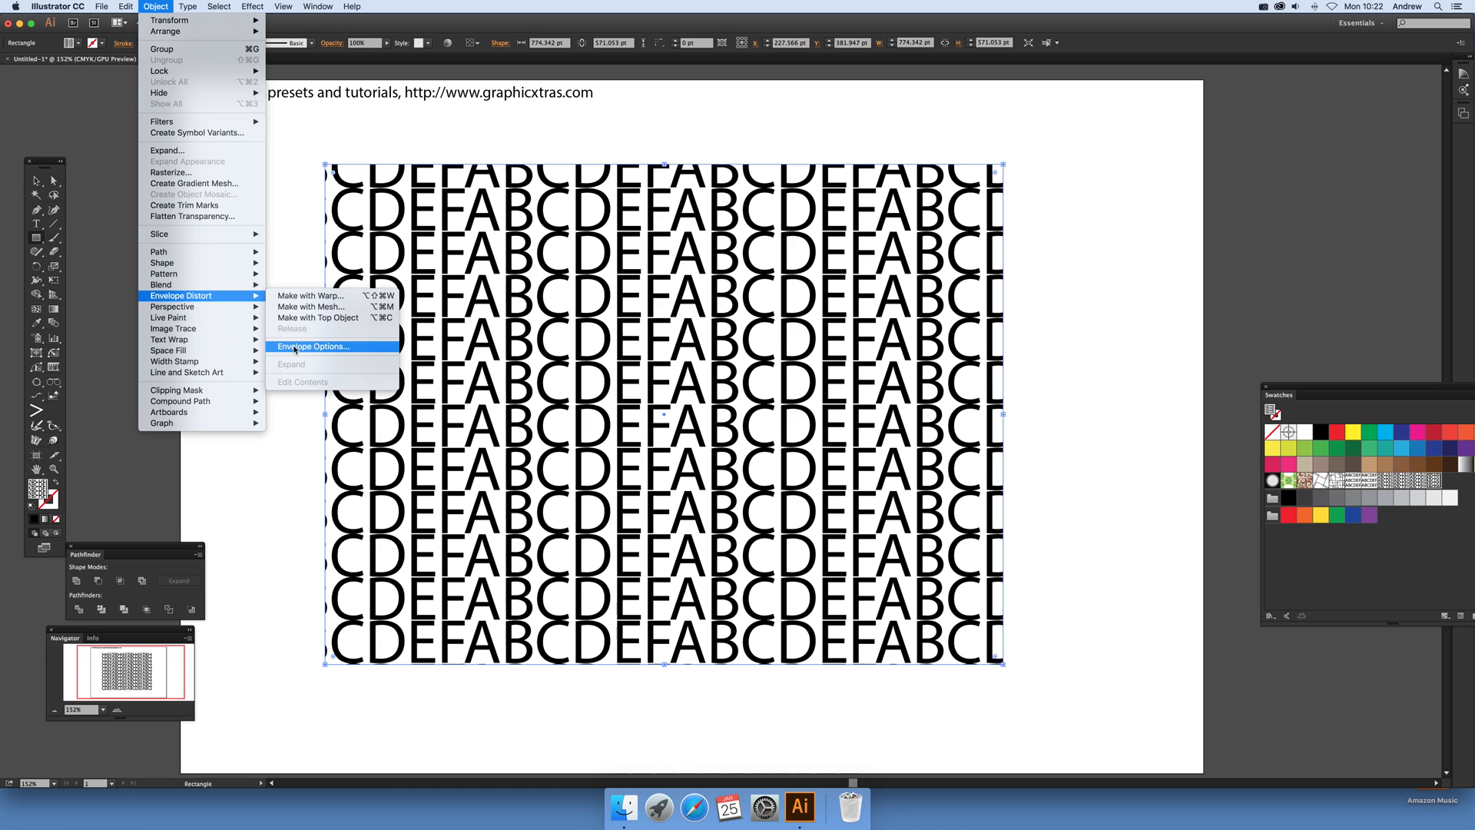
Enable Distort Pattern Fills in Envelope Options and confirm.
left_click(313, 346)
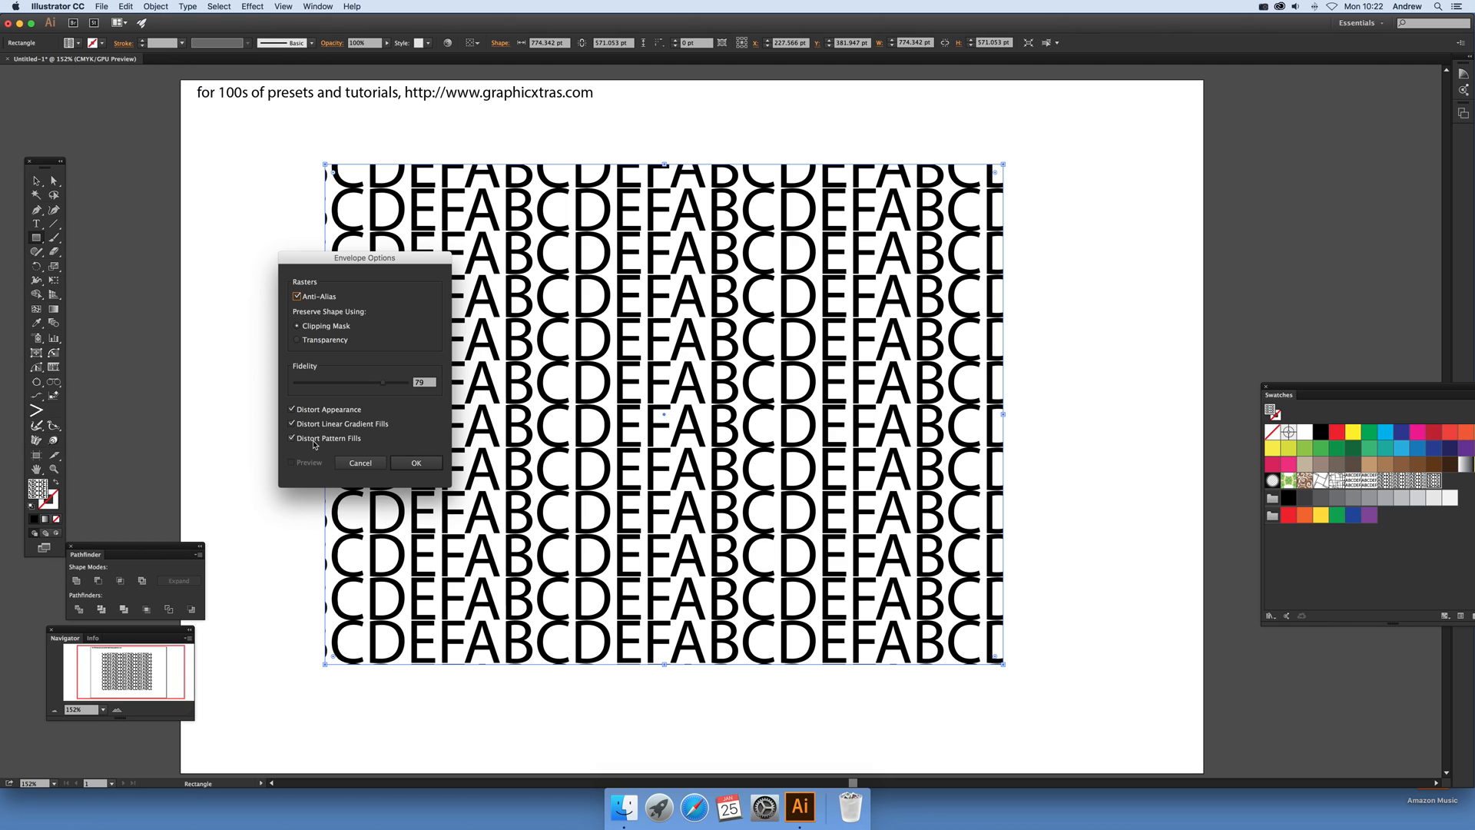
left_click(416, 463)
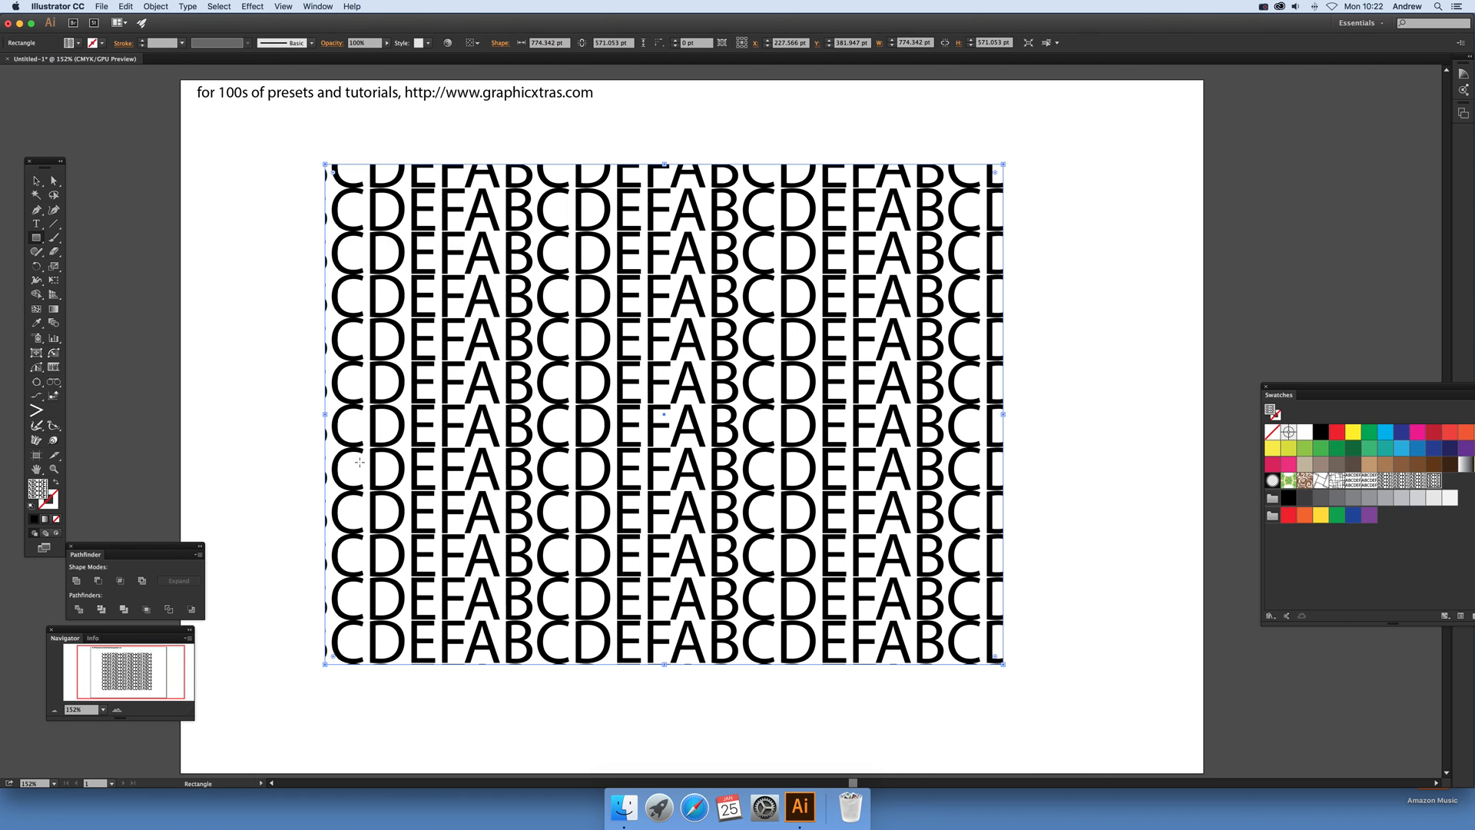
mouse_move(232, 182)
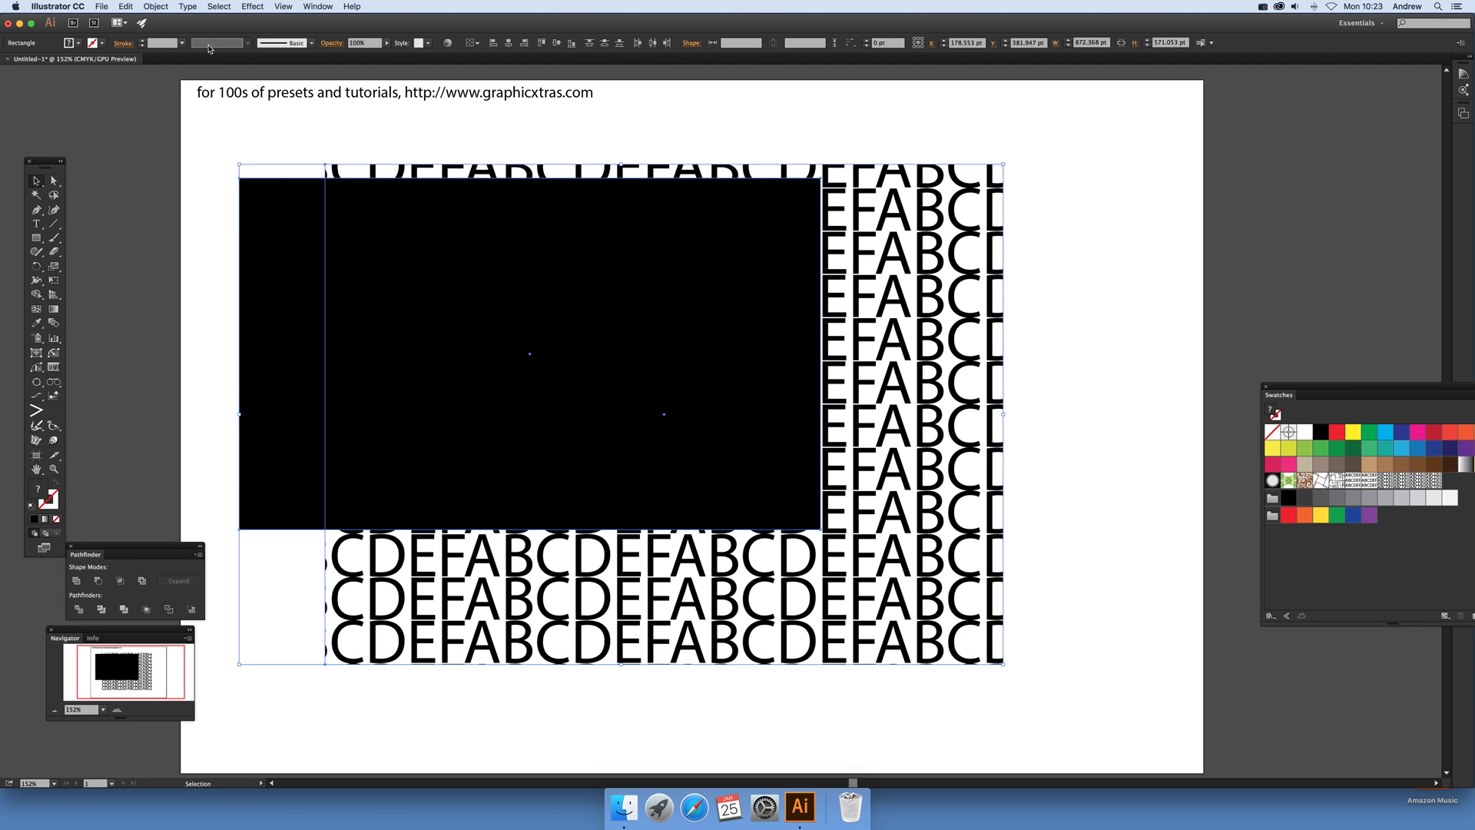
Envelope the patterned rectangle into the black rectangle via Make with Top Object.
left_click(155, 6)
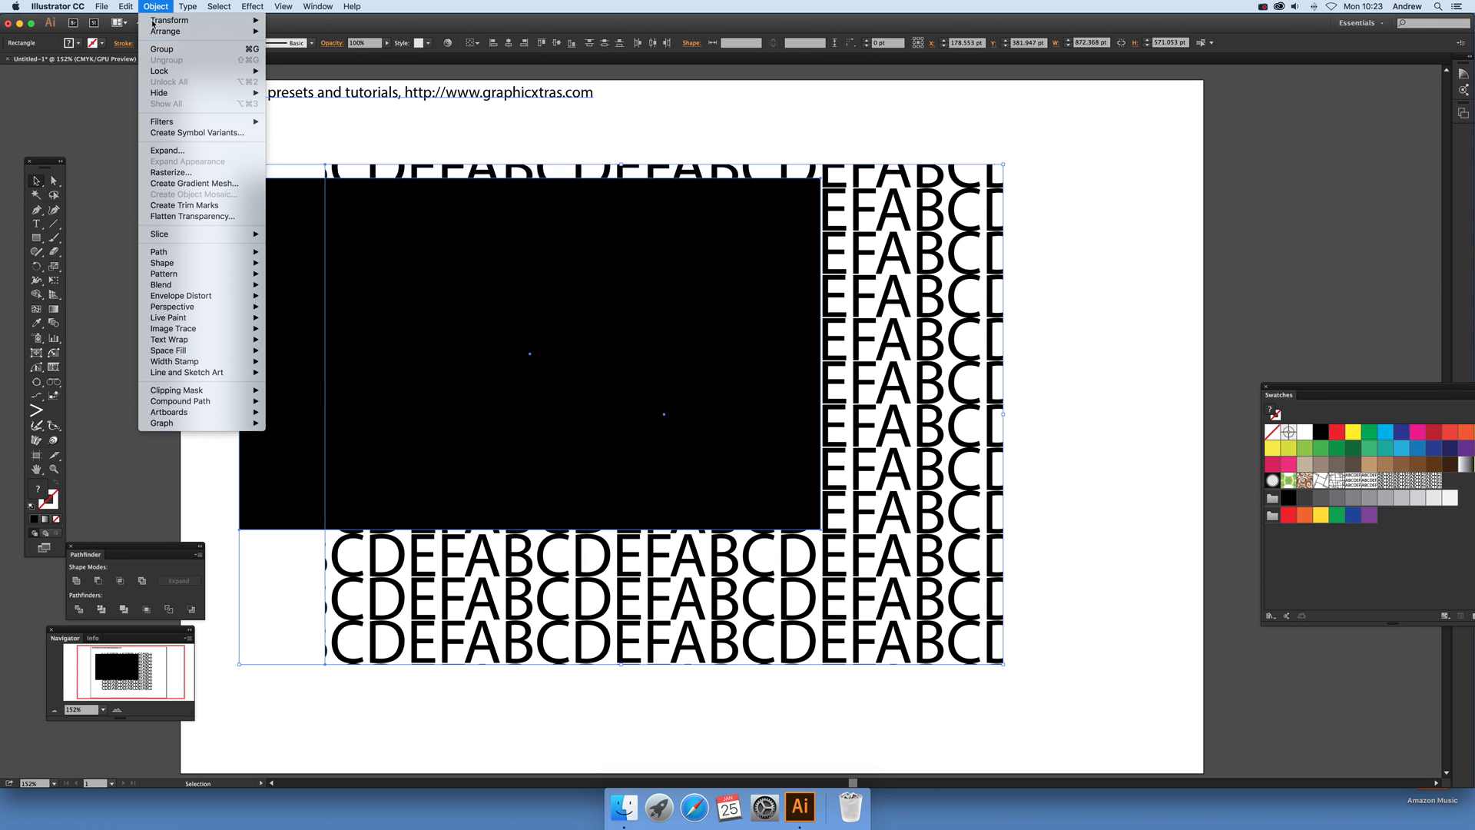
mouse_move(181, 295)
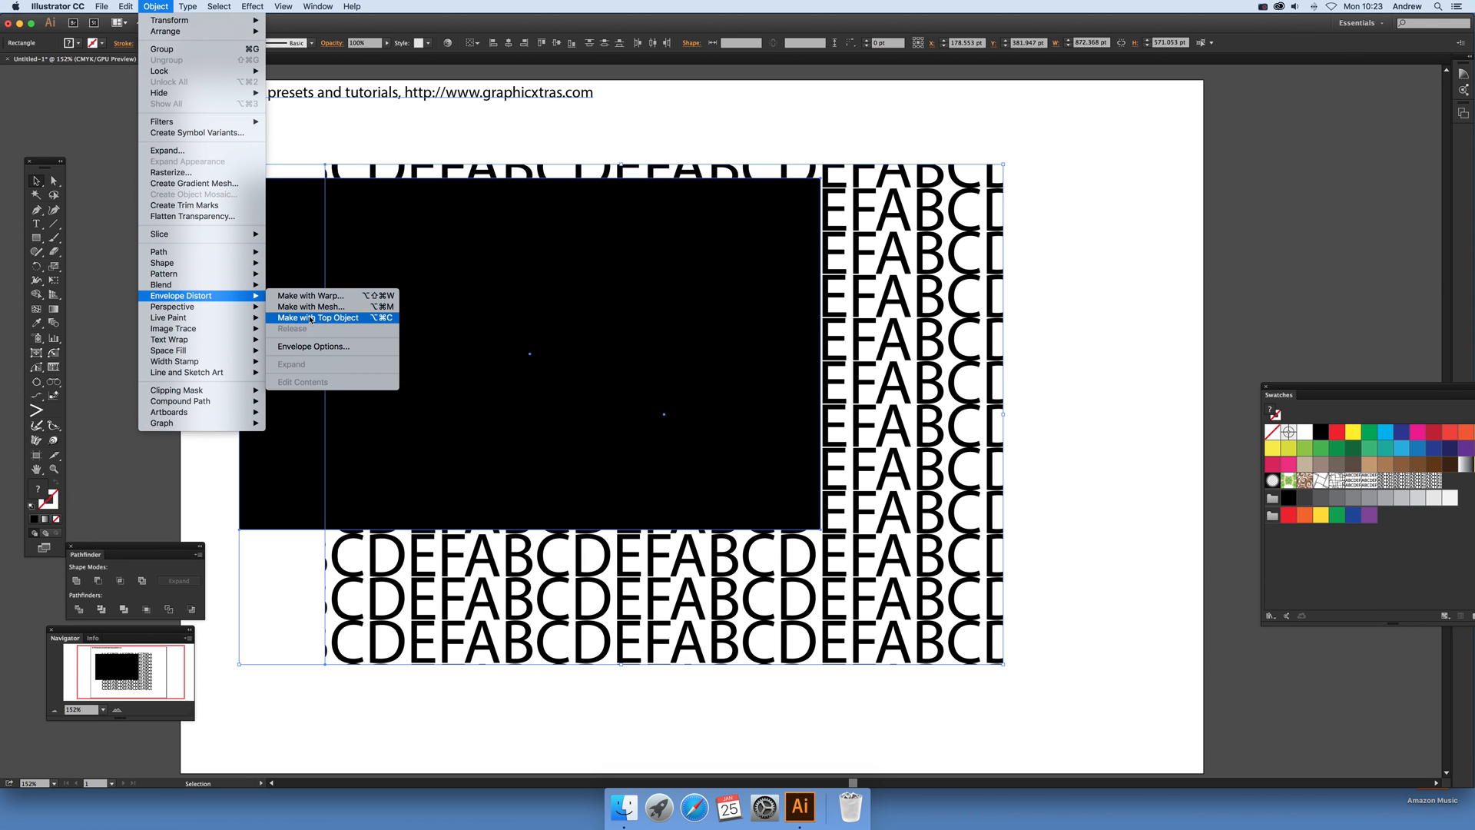
mouse_move(317, 322)
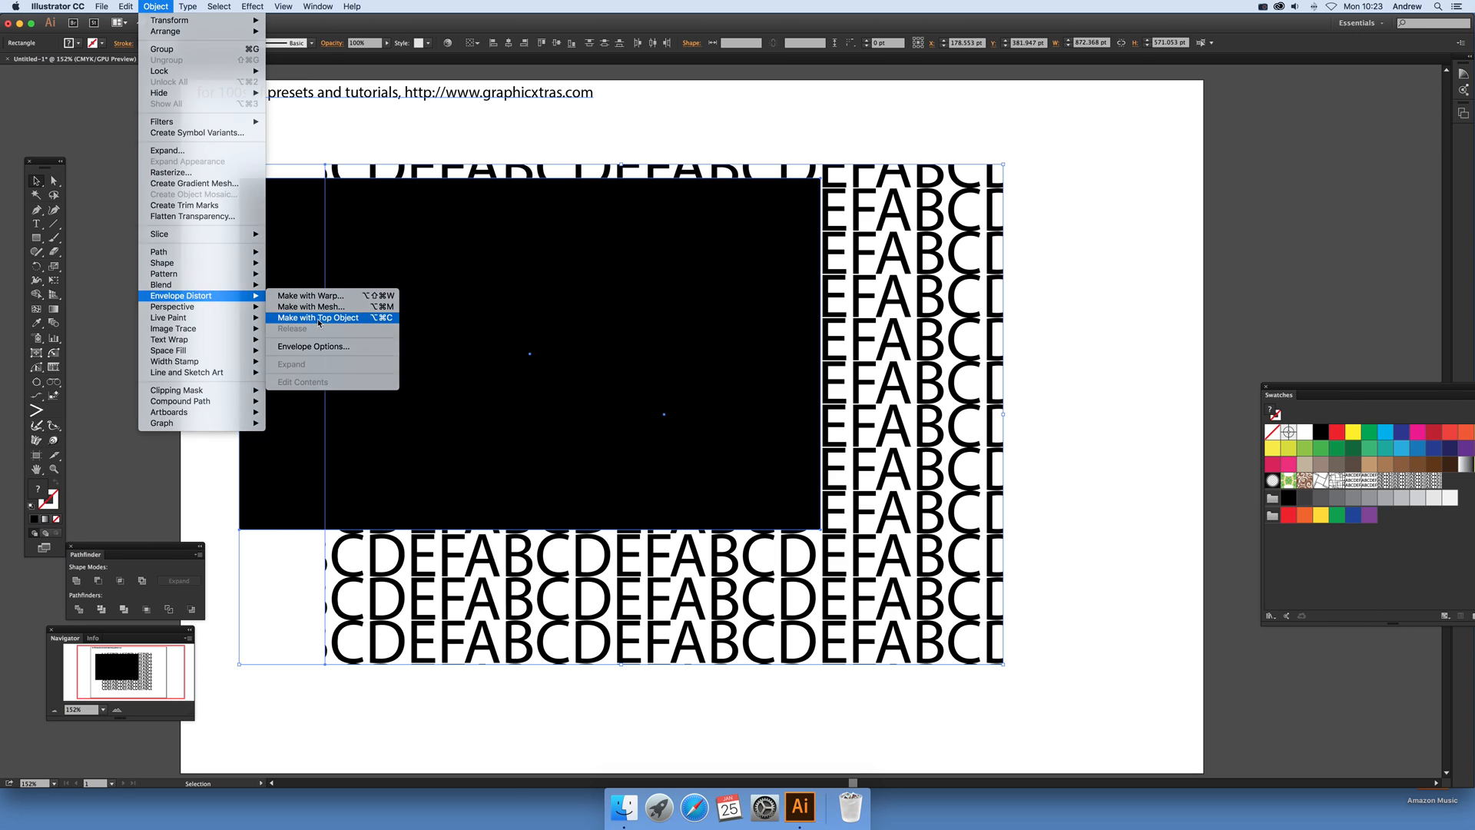
left_click(316, 316)
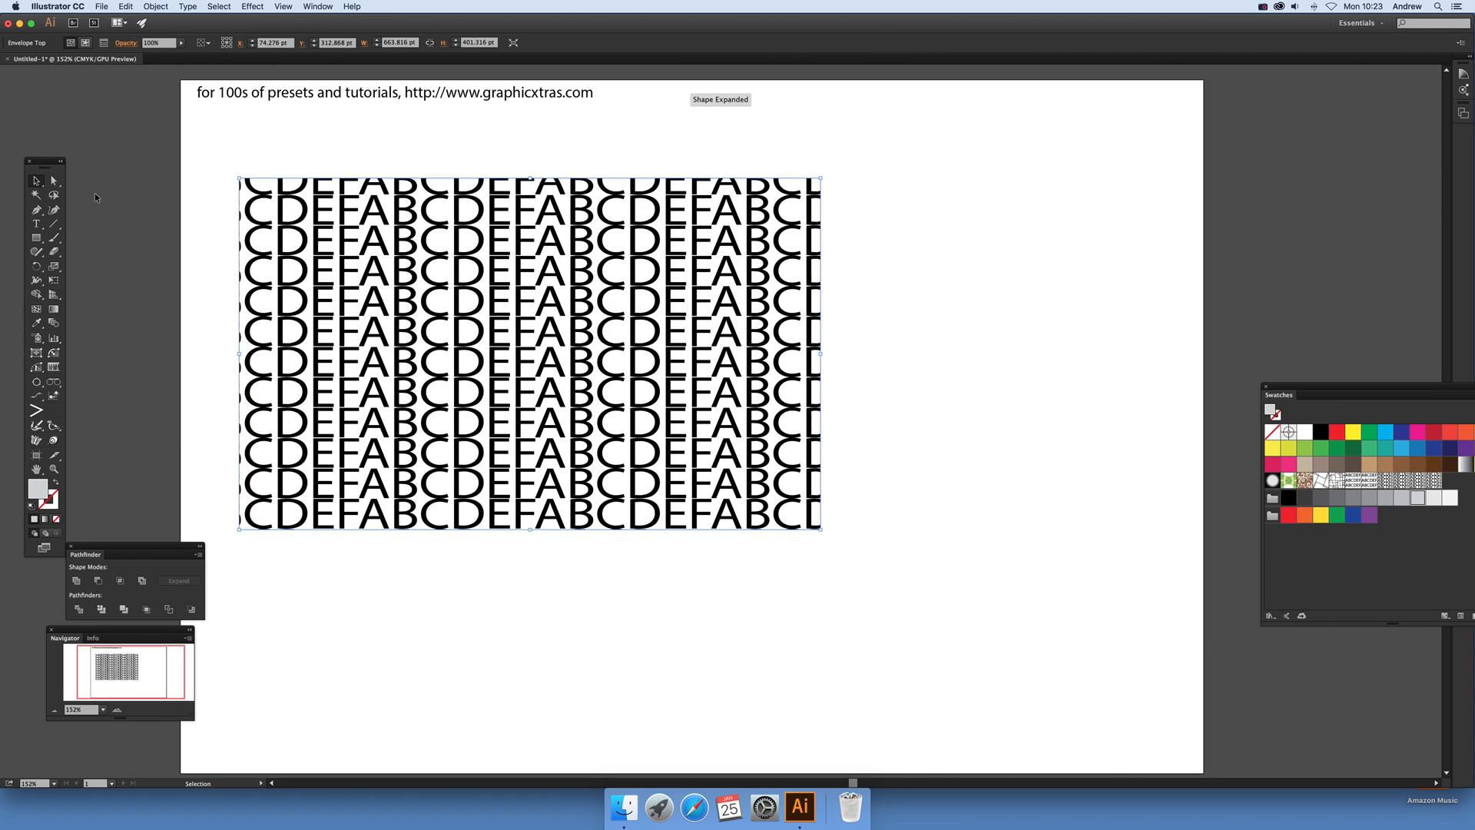
mouse_move(54, 182)
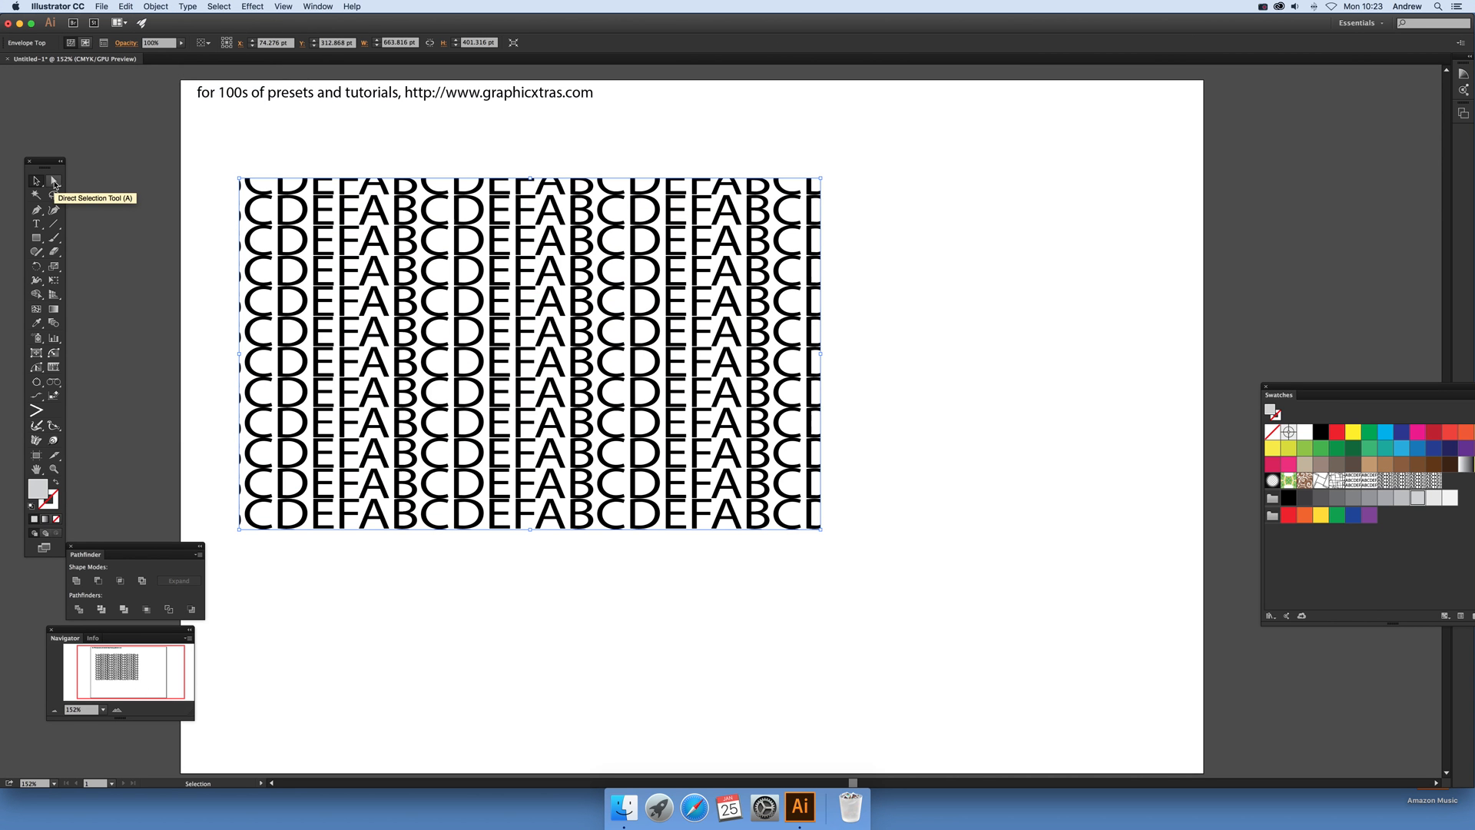
Drag envelope corner points with the Direct Selection tool to bend the lettering into a sweeping curve.
left_click(53, 182)
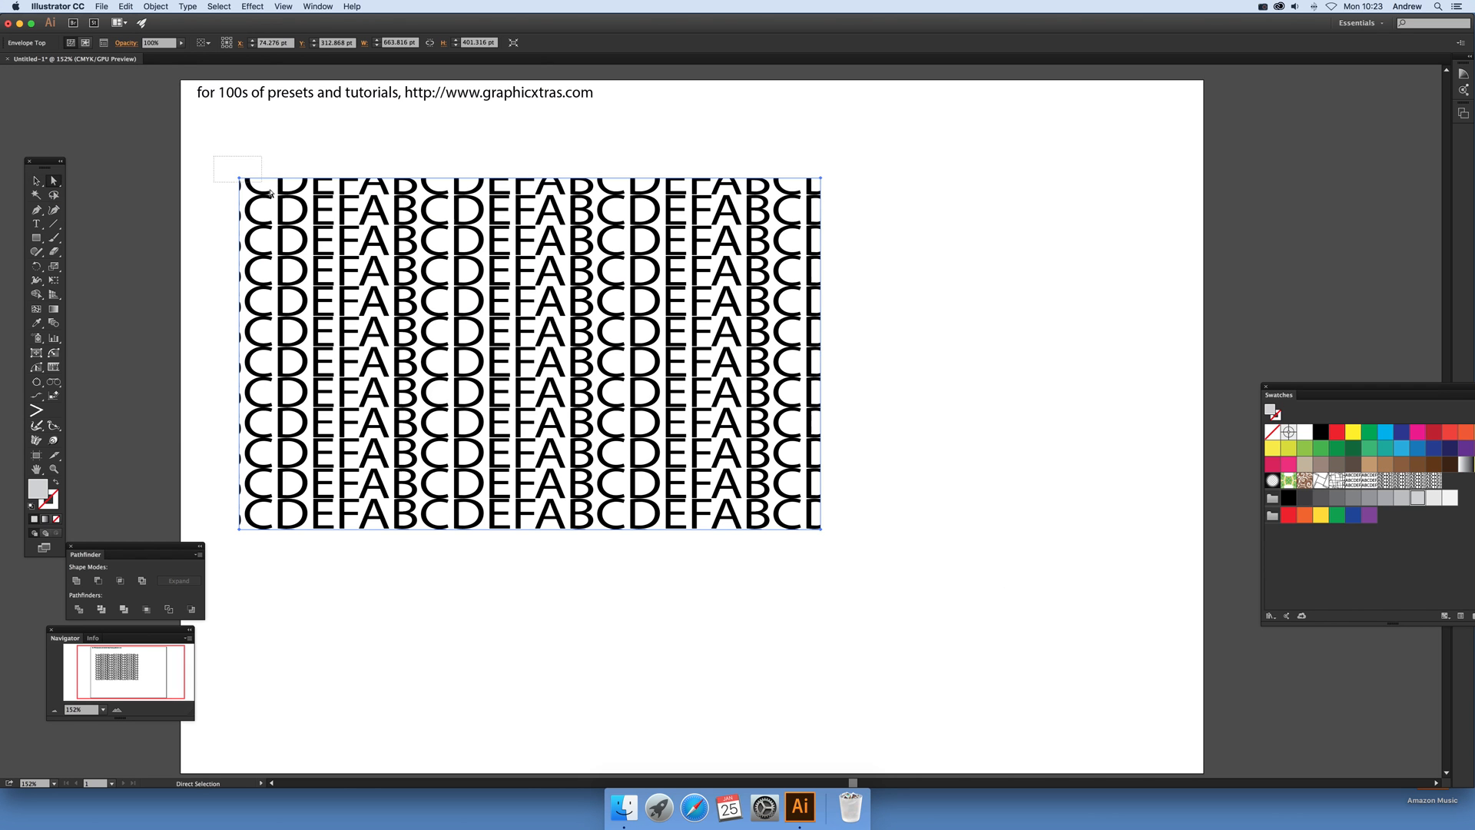
left_click_drag(237, 179, 213, 124)
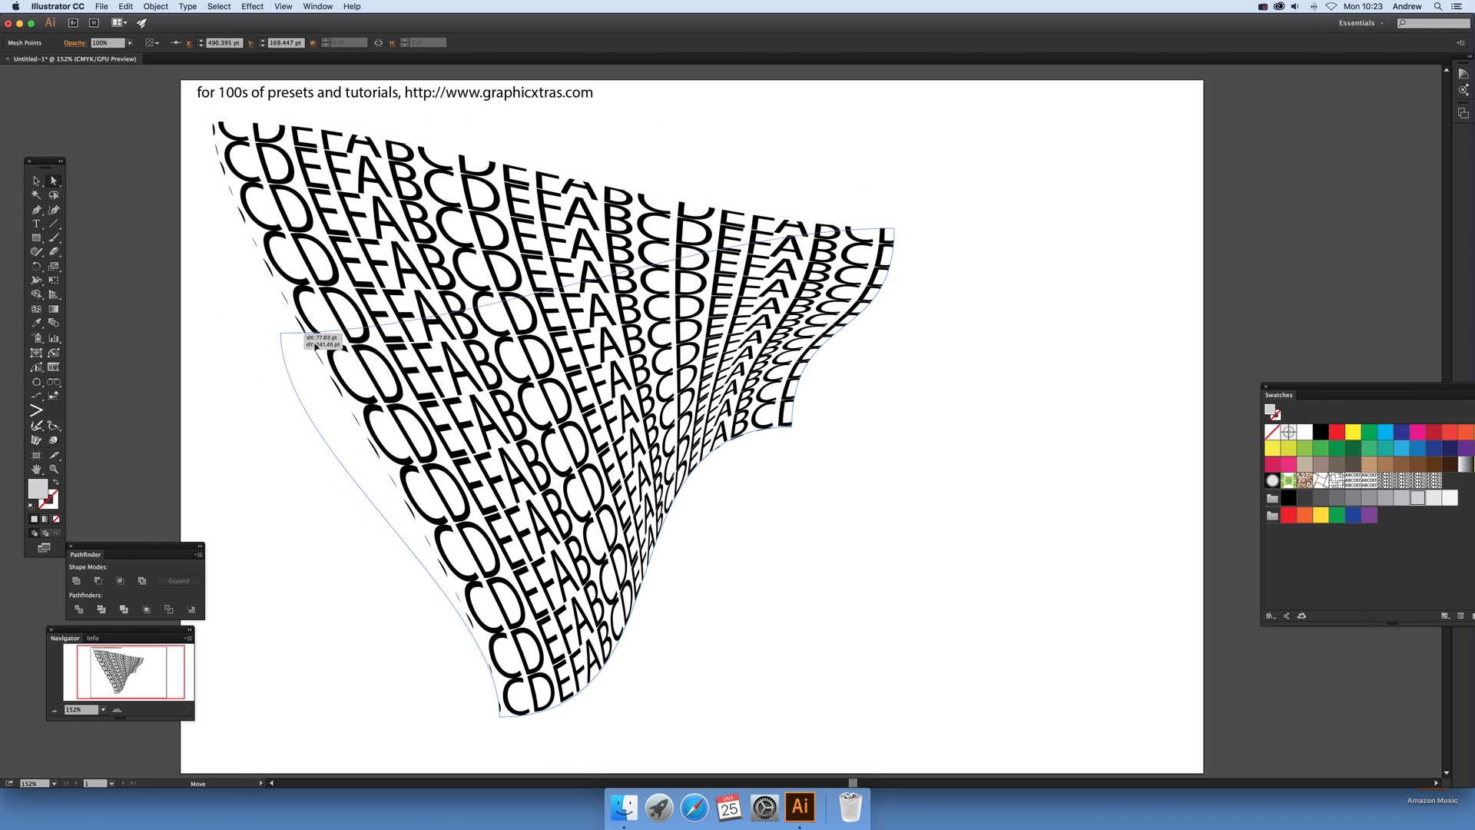
left_click_drag(315, 341, 588, 128)
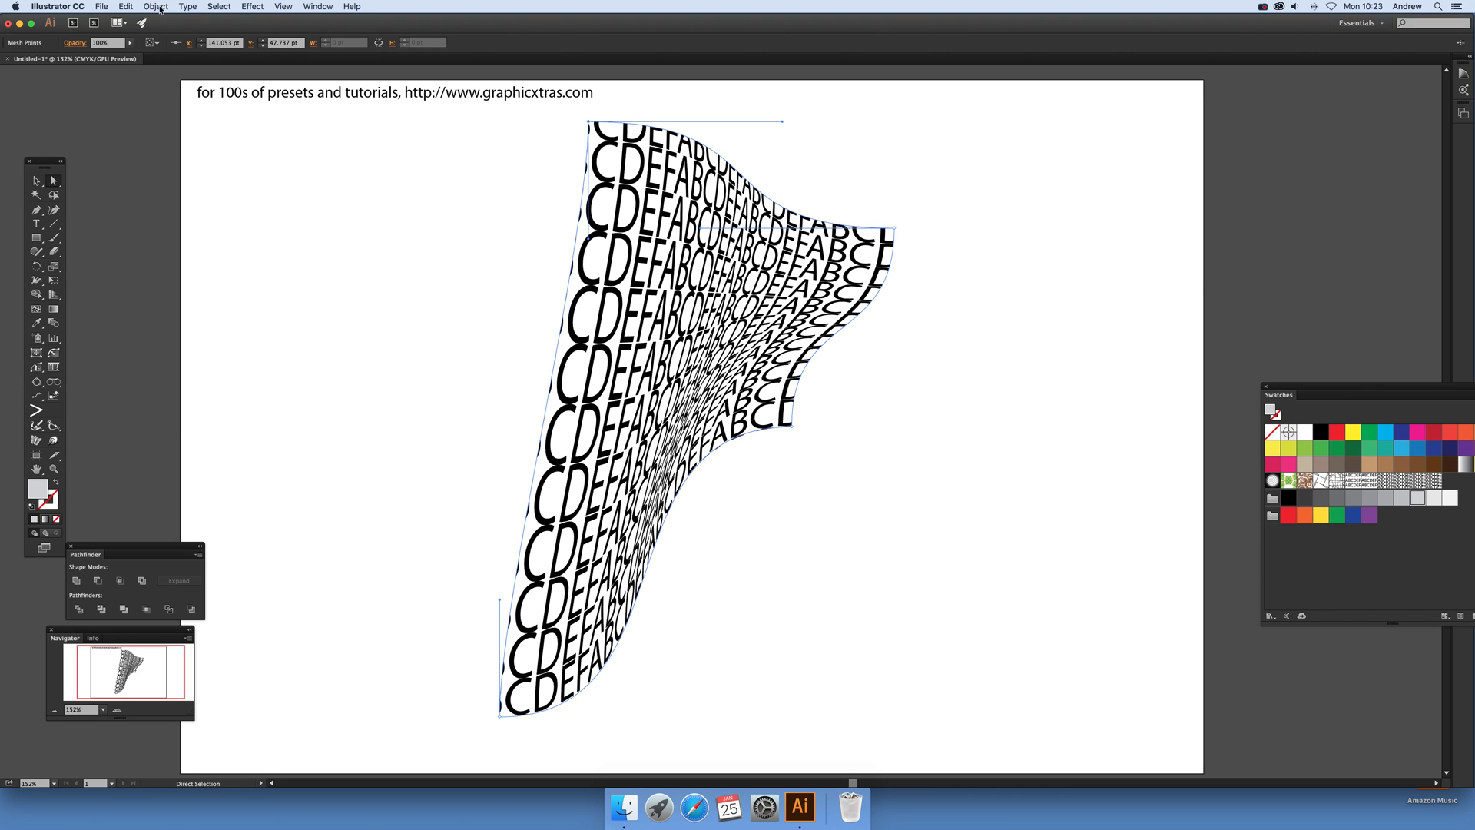
Expand the warped envelope into a regular group of distorted letter shapes.
left_click(155, 6)
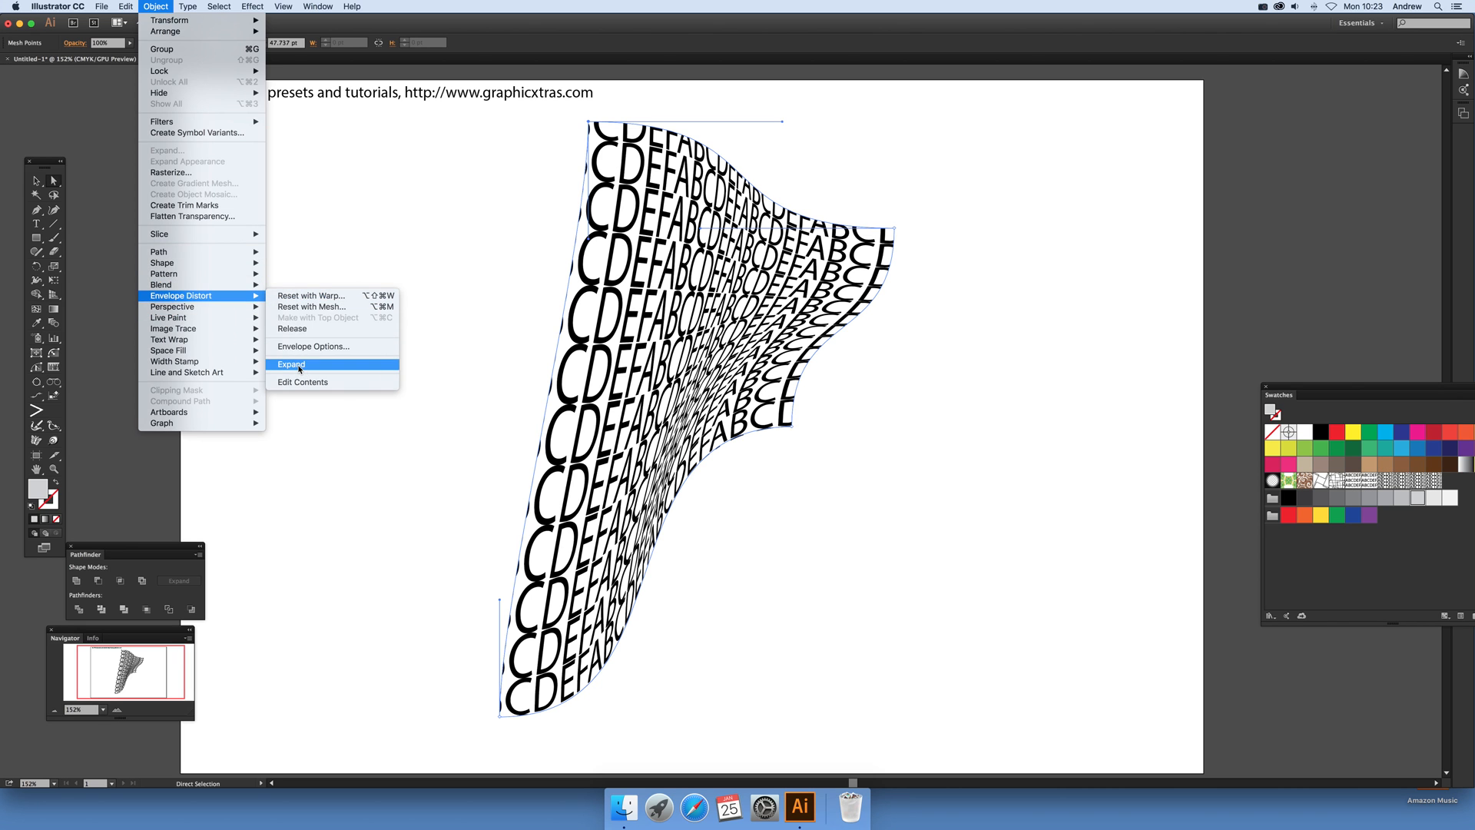
left_click(292, 364)
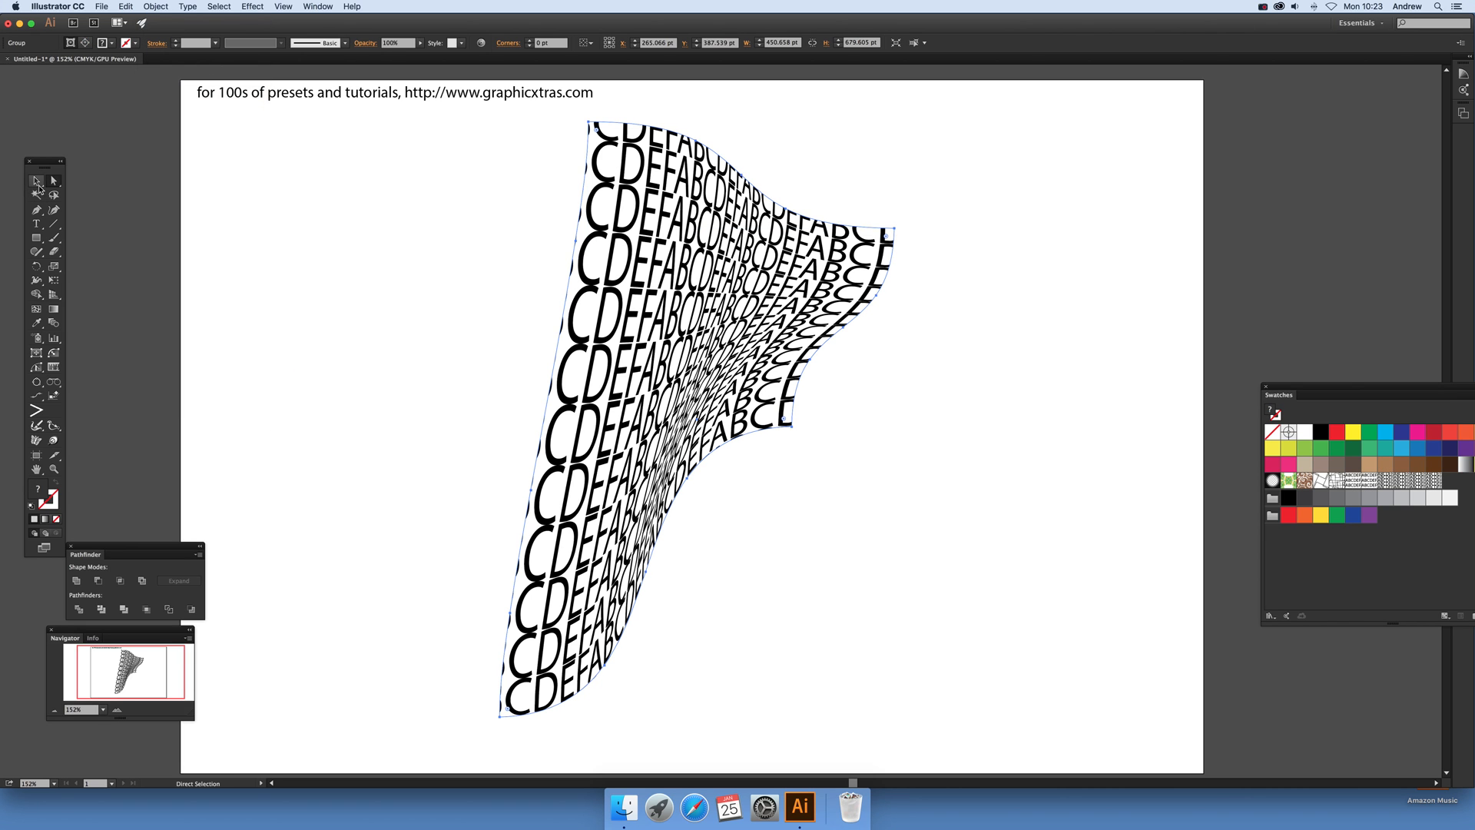